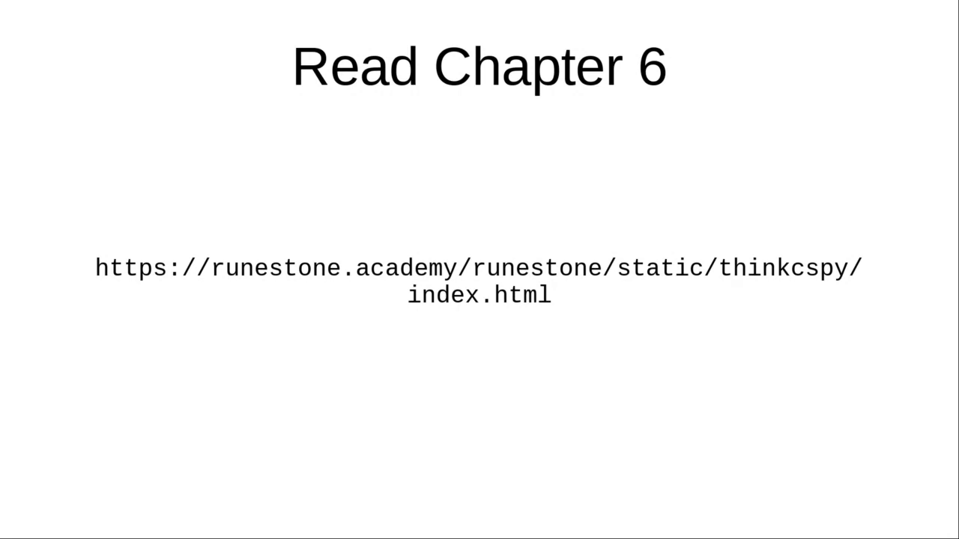
Advance past the Read Chapter 6 slide to reach Thonny with average.py open.
key(Right)
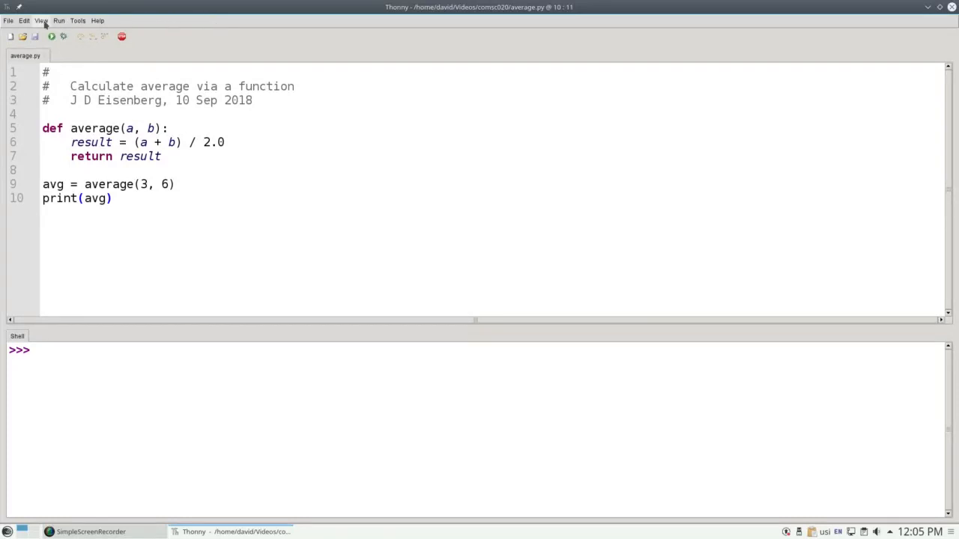
Show the Variables panel and start debugging average.py, paused at the function definition.
click(42, 21)
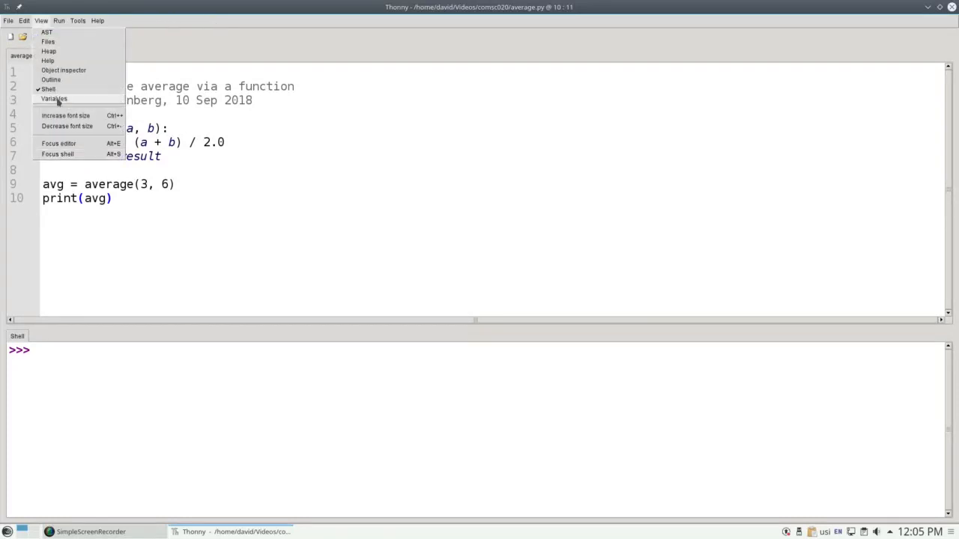
click(54, 98)
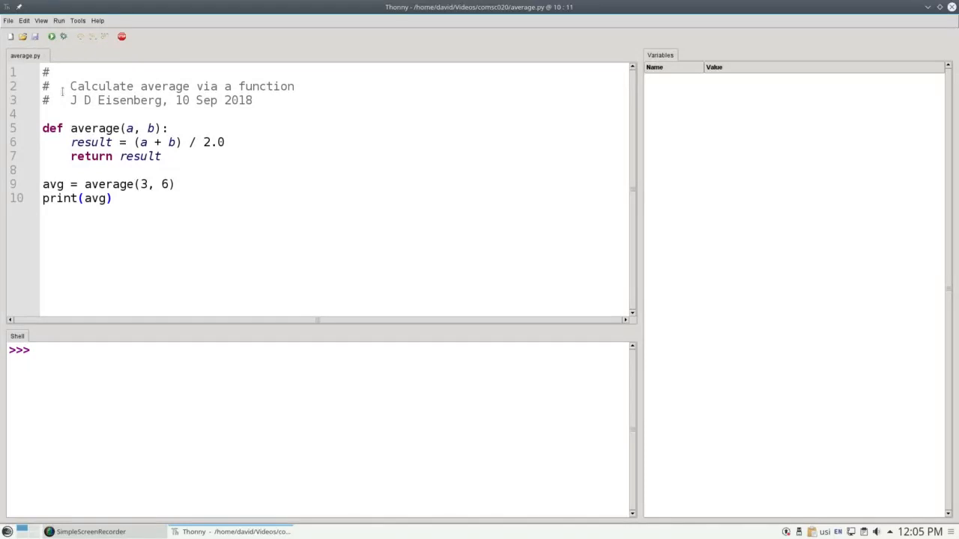
click(60, 21)
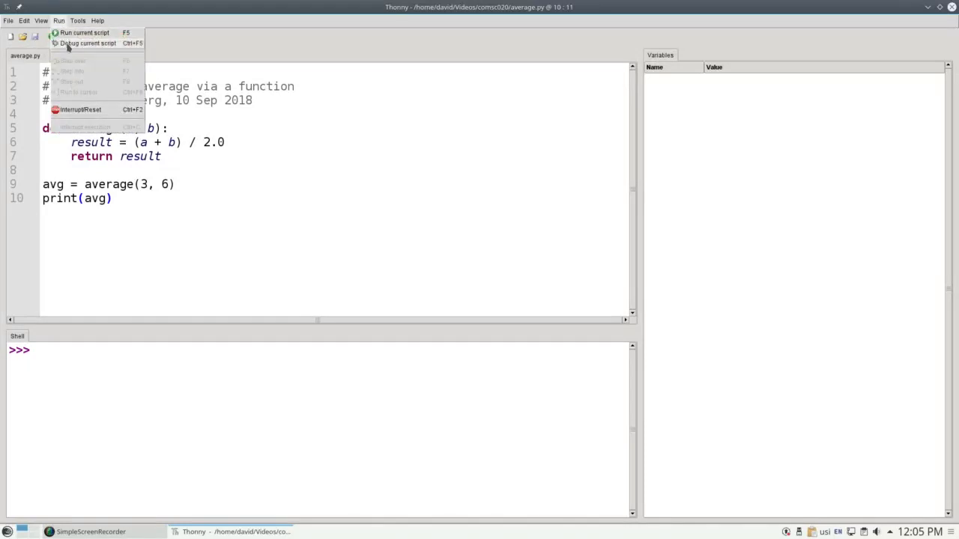
click(87, 42)
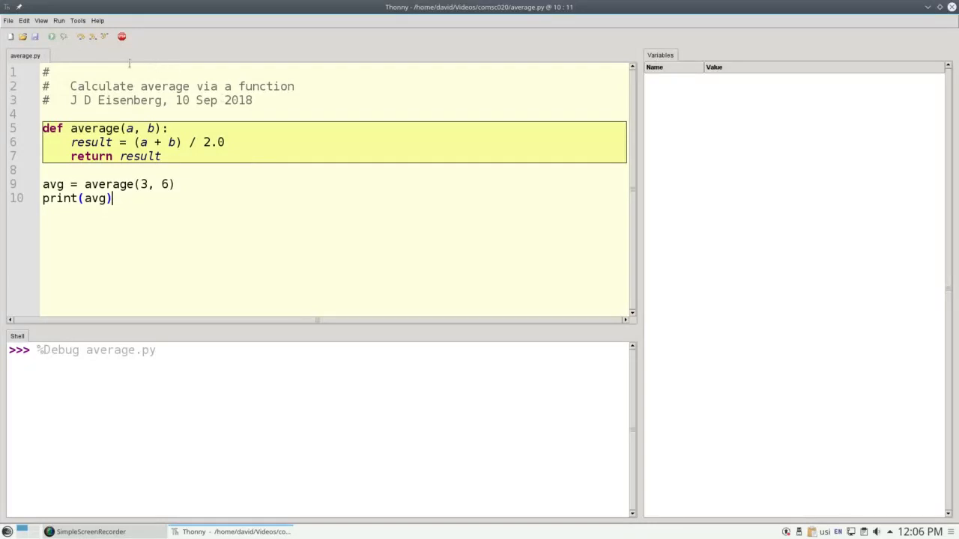
mouse_move(81, 36)
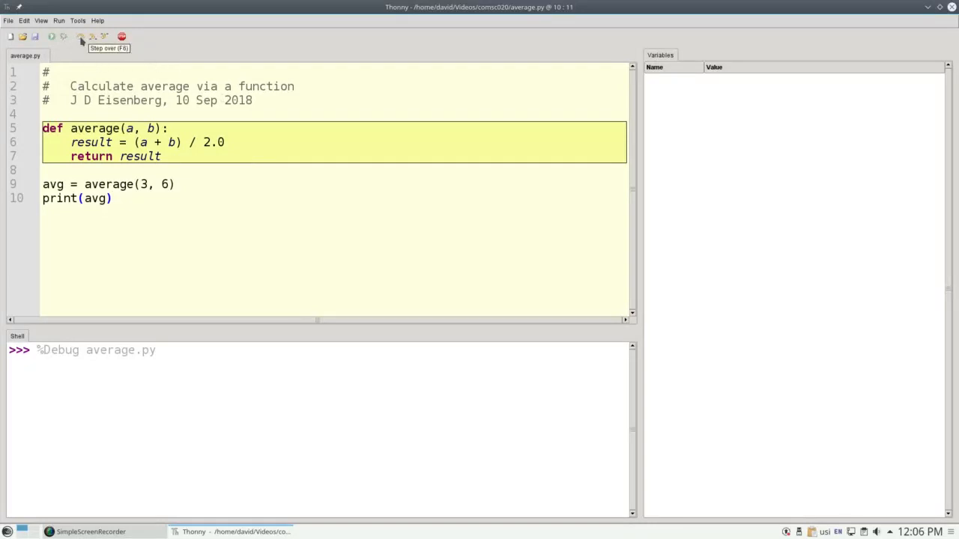
mouse_move(92, 36)
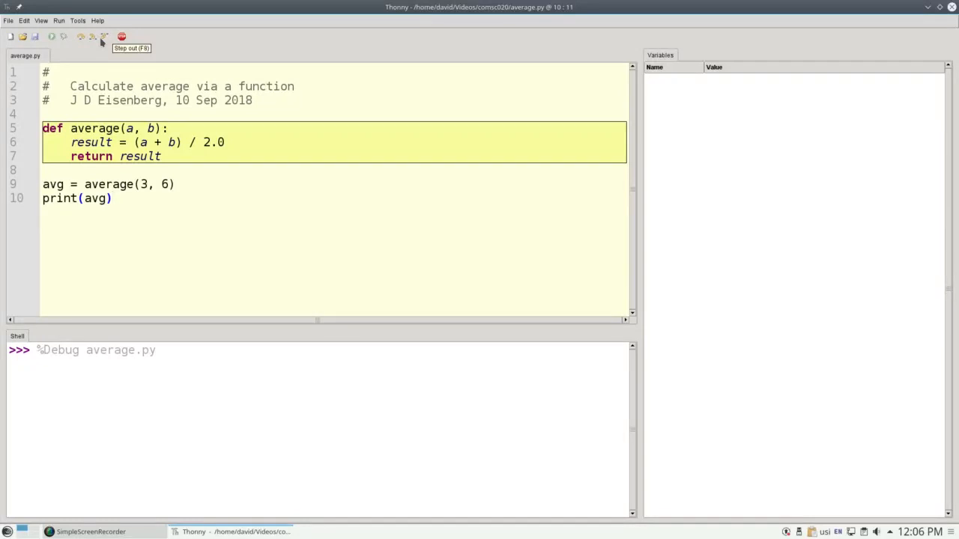
mouse_move(92, 36)
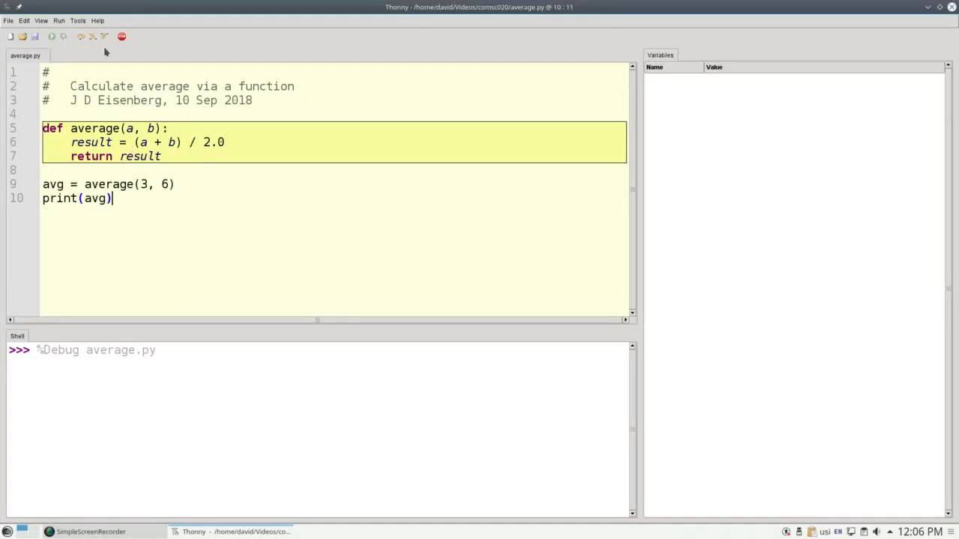
mouse_move(93, 39)
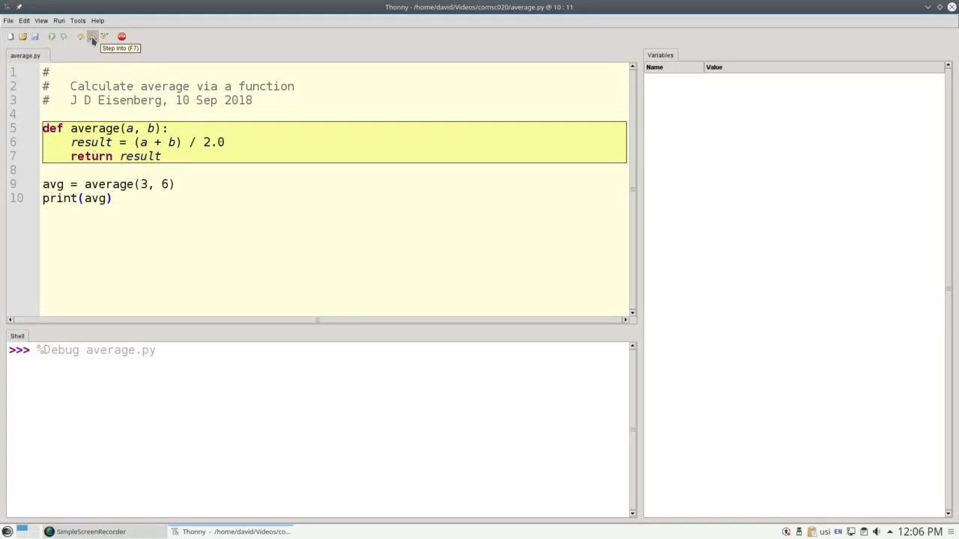
Step over the def block so average appears in Variables and line 9 is next.
click(91, 36)
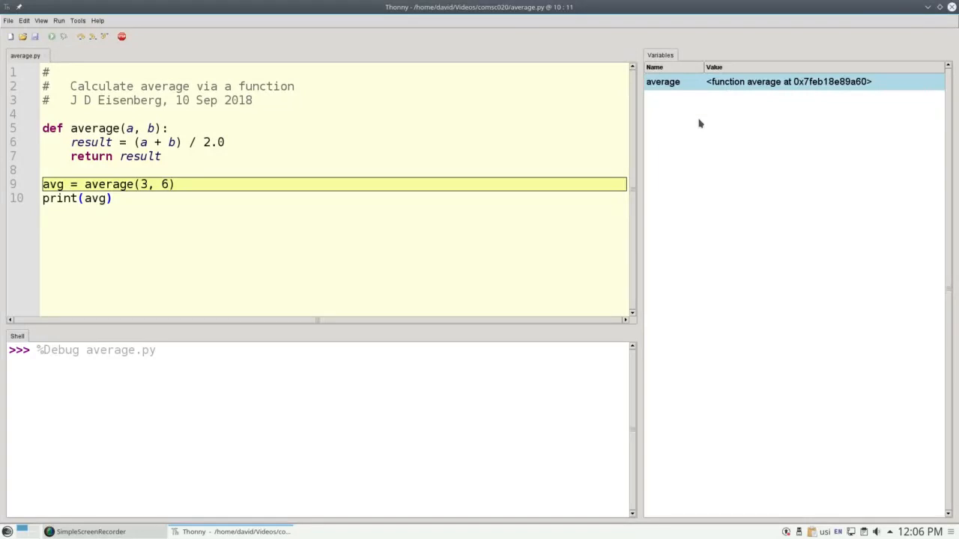
Step into average(3, 6) until its frame opens with locals a=3 and b=6.
click(196, 183)
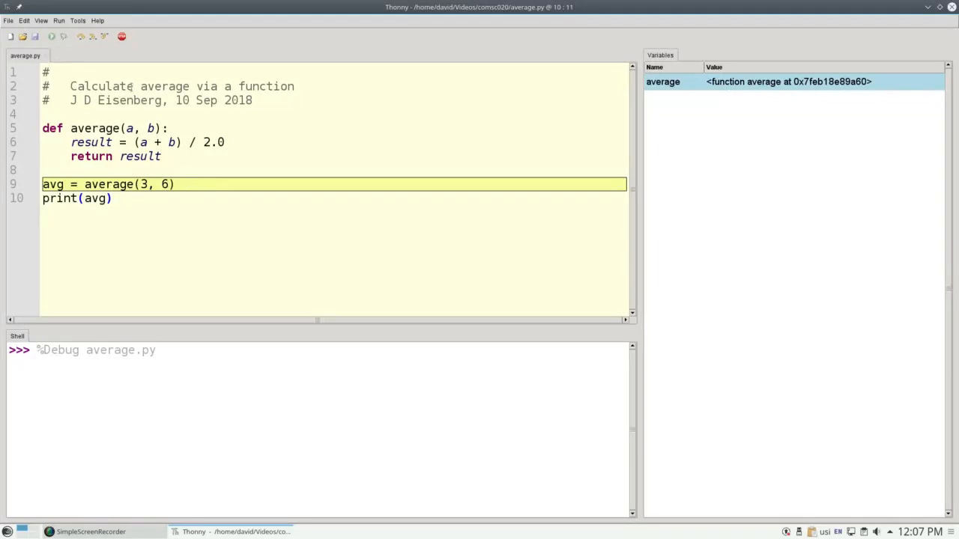
click(93, 36)
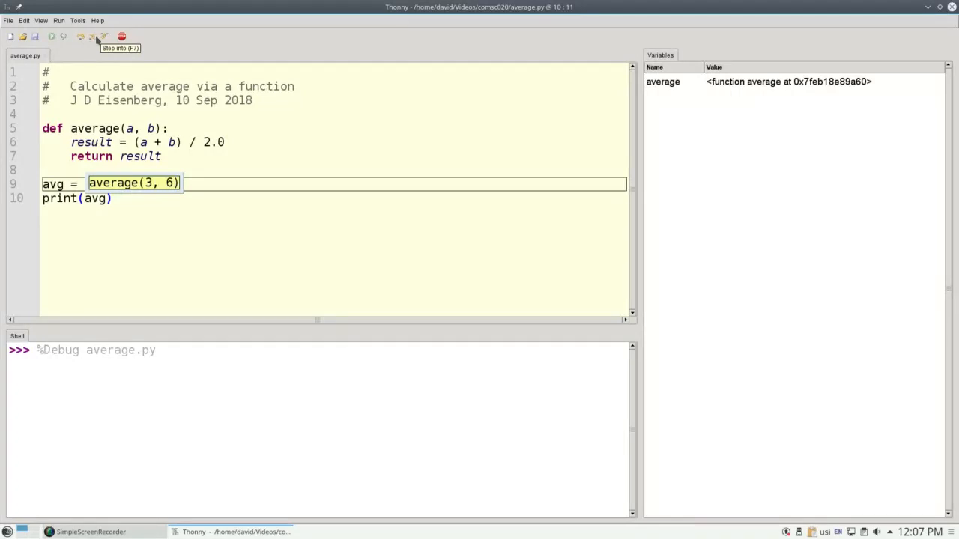
mouse_move(94, 42)
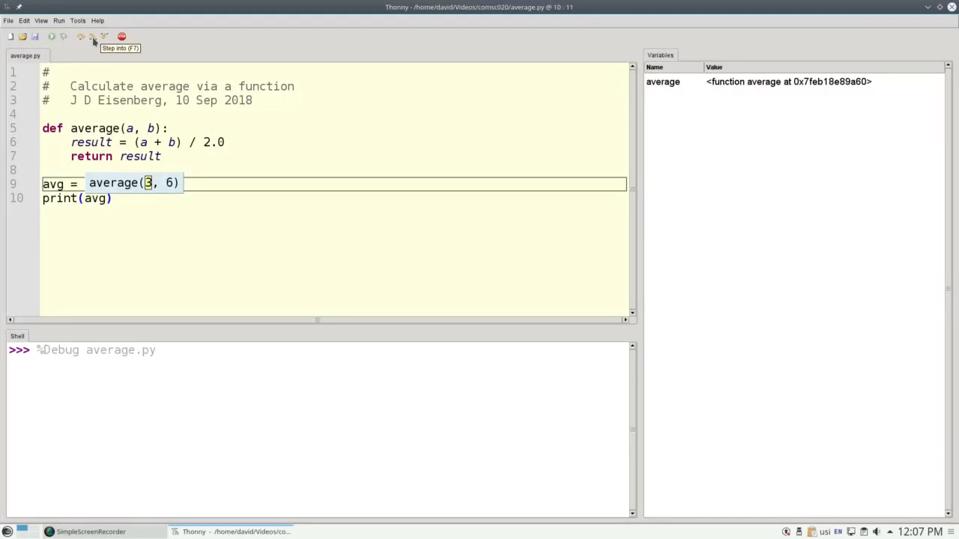
click(93, 36)
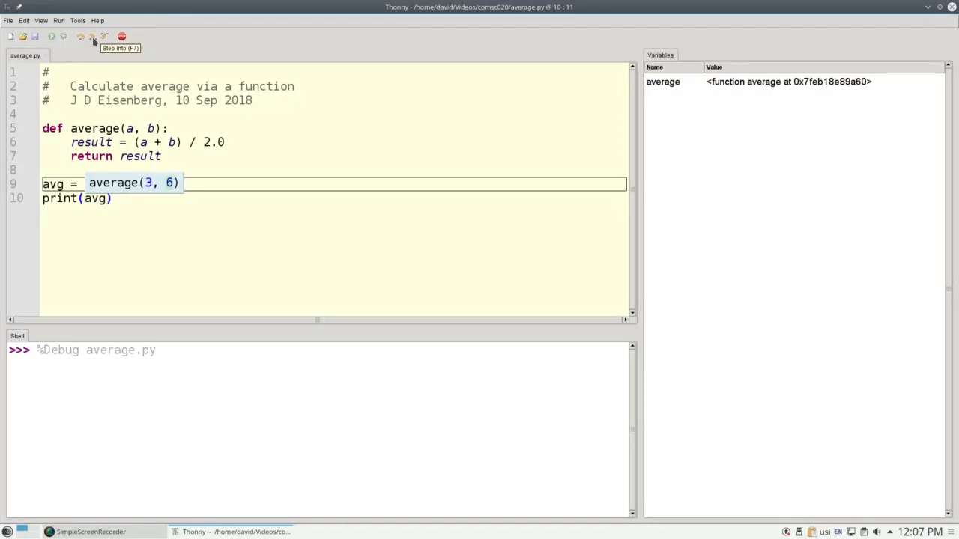
click(91, 35)
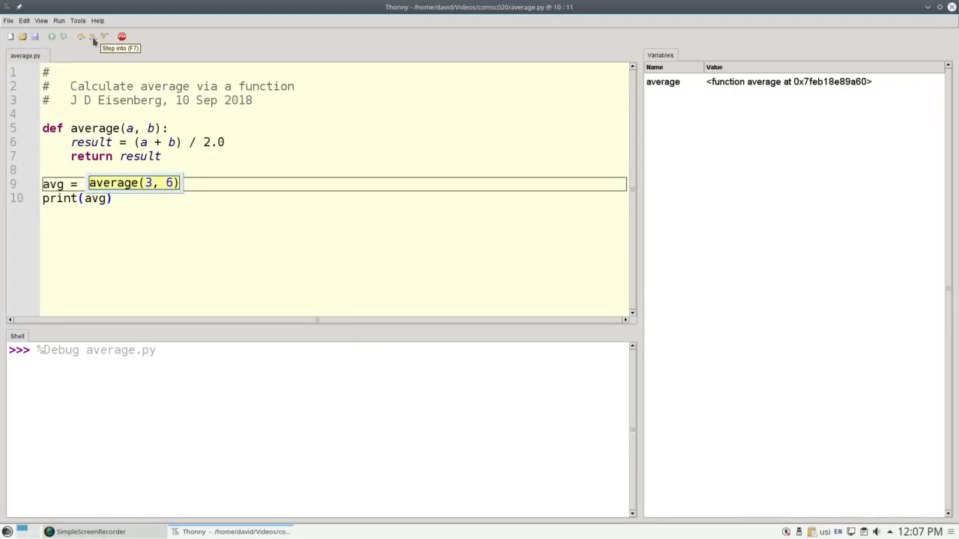
click(91, 35)
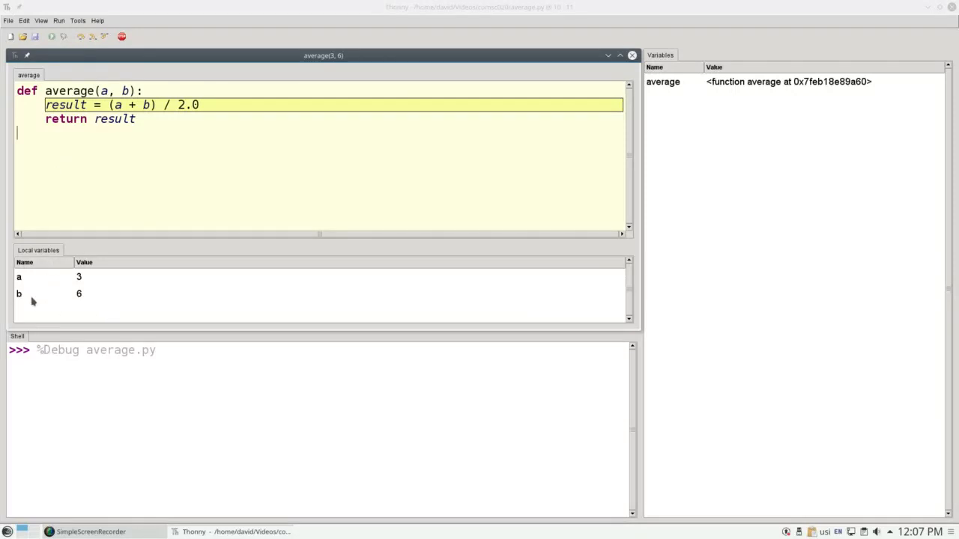
mouse_move(63, 277)
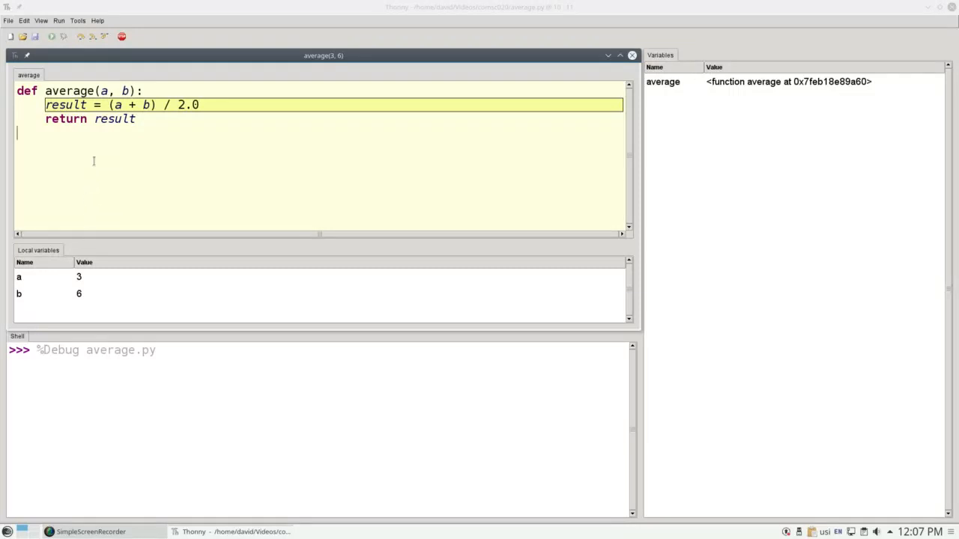
mouse_move(42, 288)
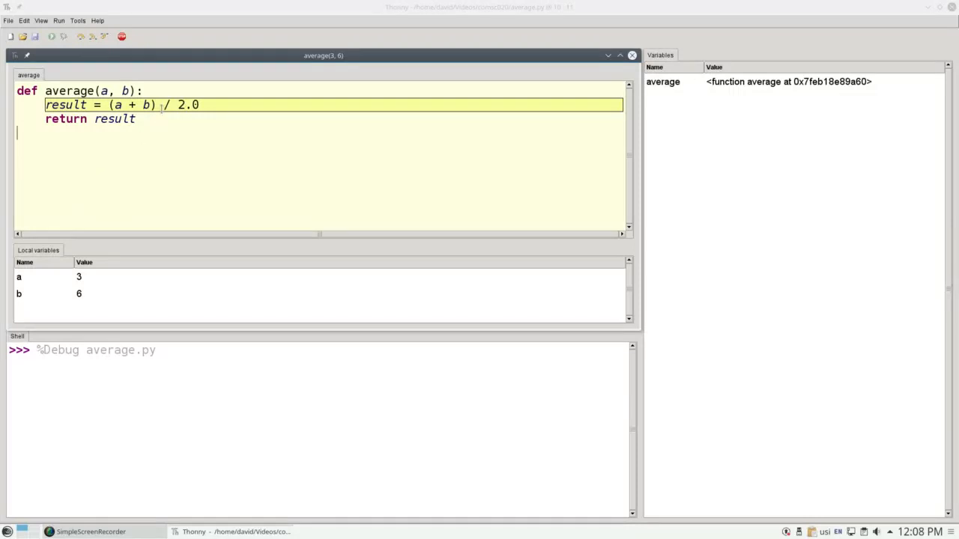
mouse_move(92, 36)
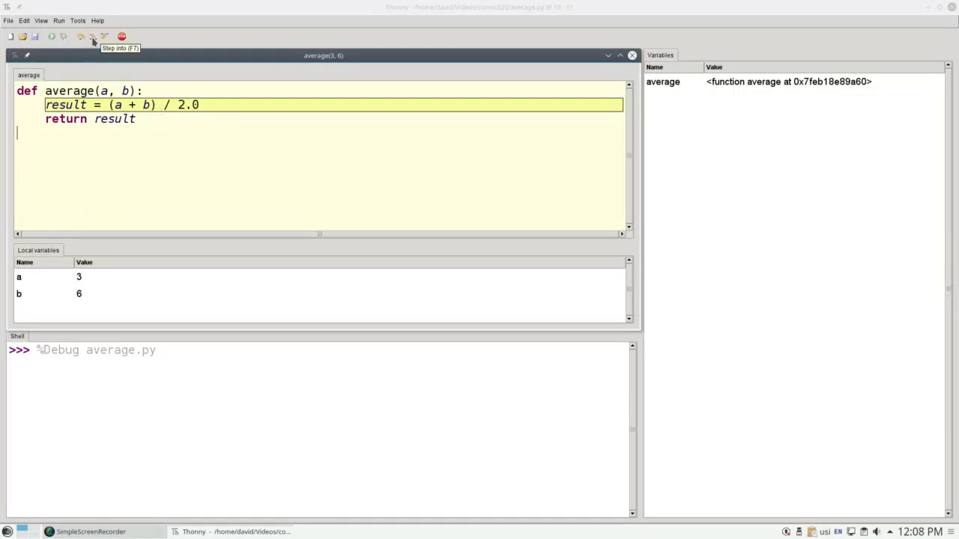
Step through (3 + 6) / 2.0 so local result becomes 4.5 and return is next.
click(93, 36)
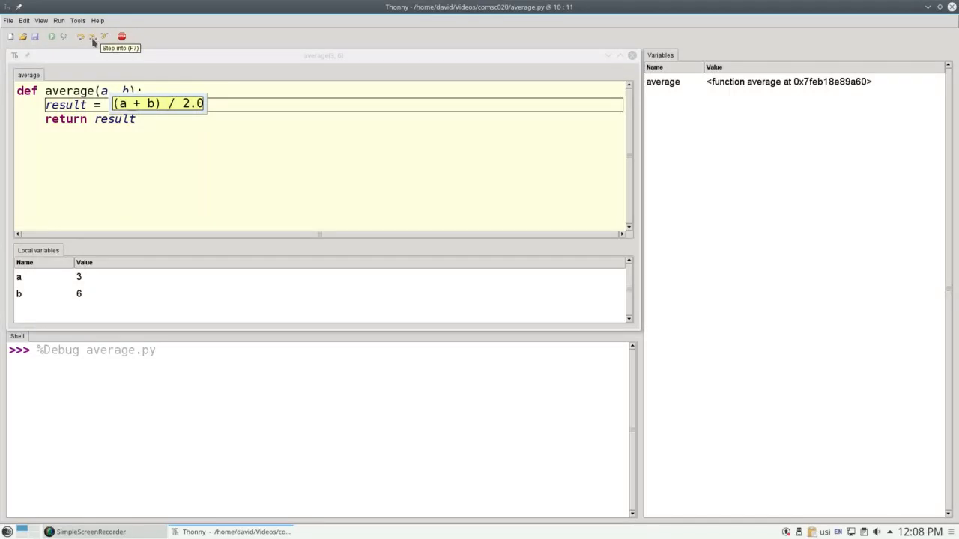
click(103, 36)
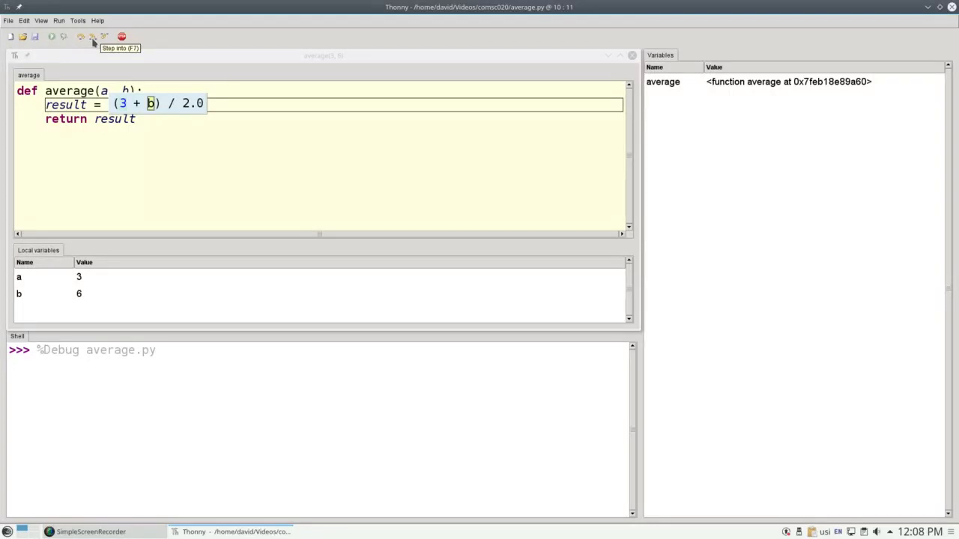
click(81, 36)
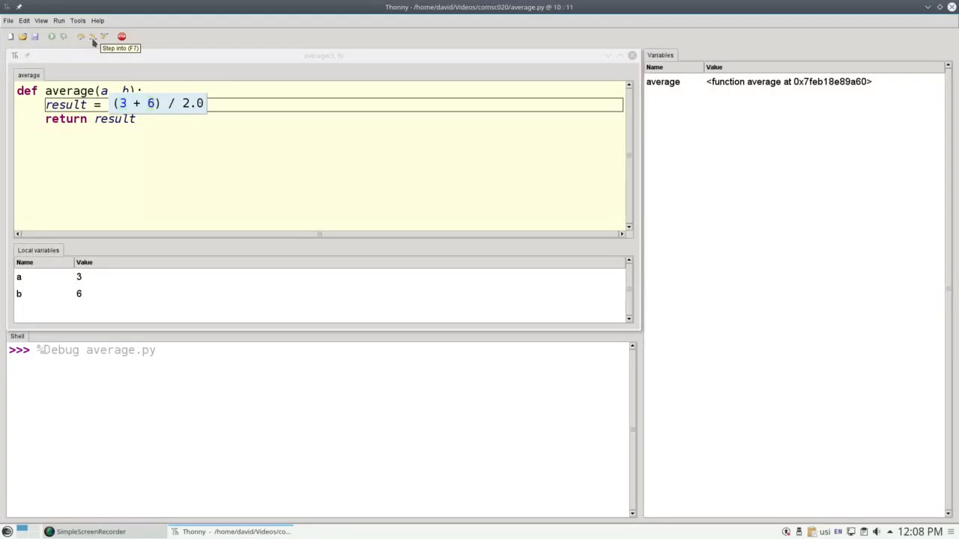
click(93, 36)
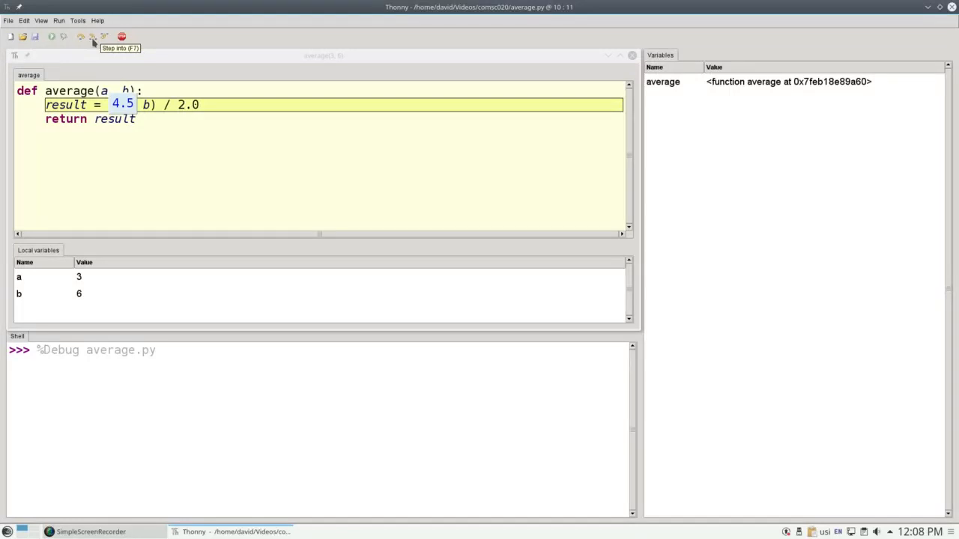
click(81, 36)
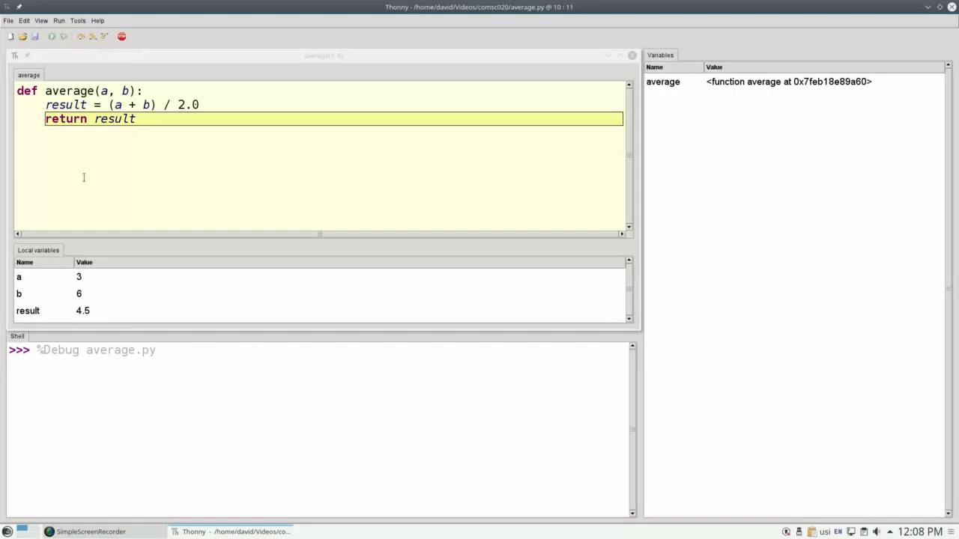
Return 4.5 into avg and run print(avg) so the shell shows 4.5.
click(27, 310)
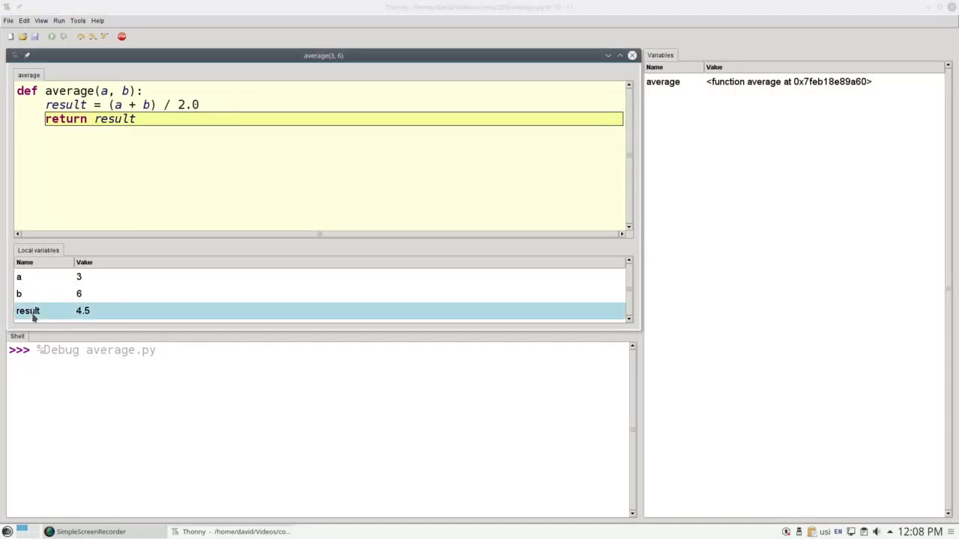
mouse_move(48, 278)
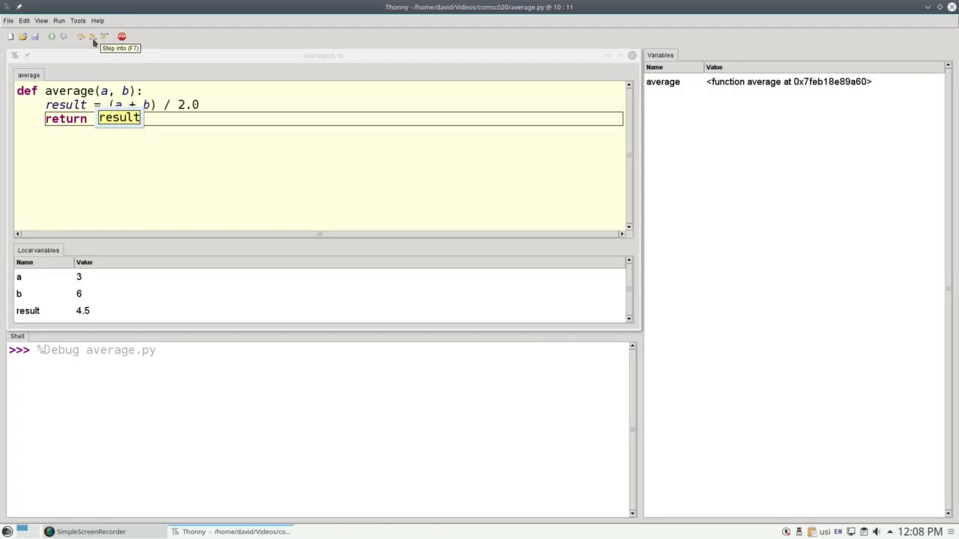
click(93, 36)
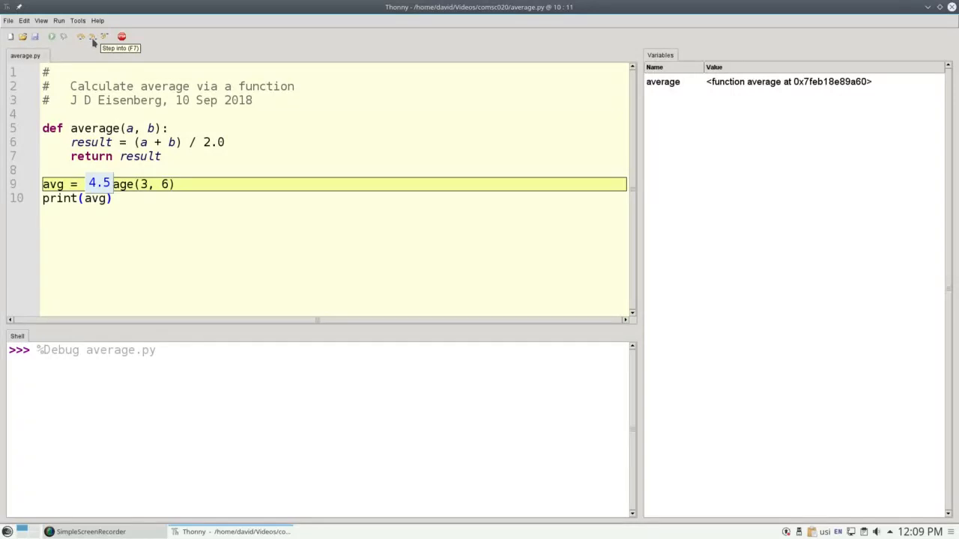
click(93, 36)
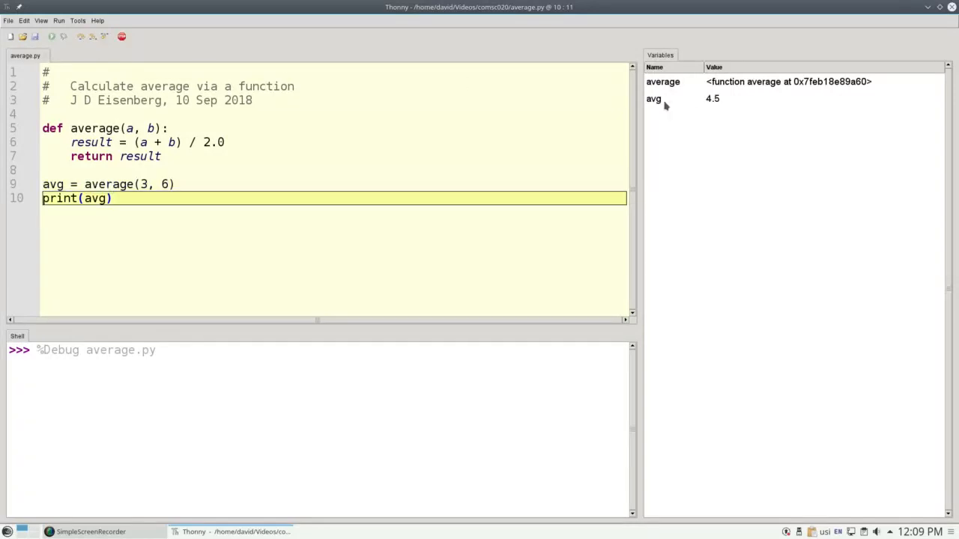
click(653, 98)
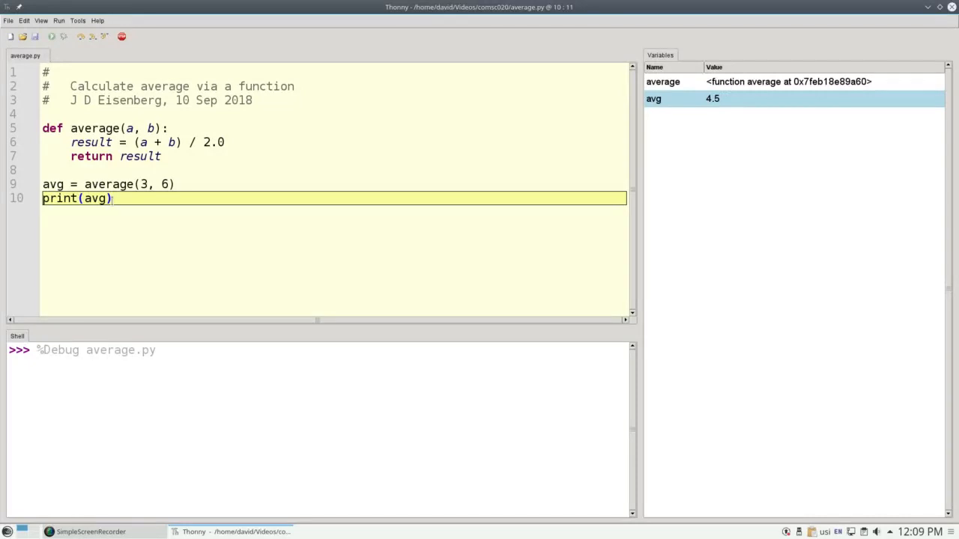
mouse_move(81, 36)
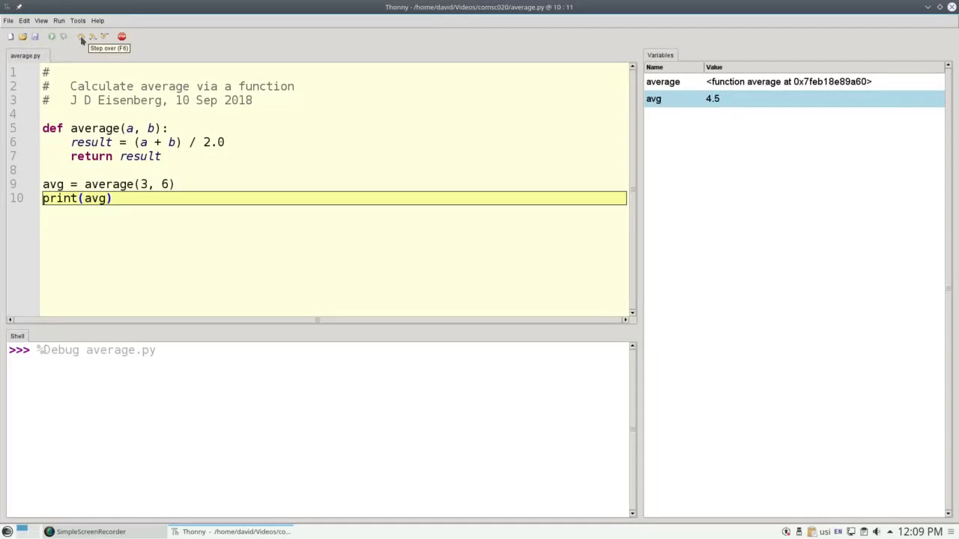
click(81, 36)
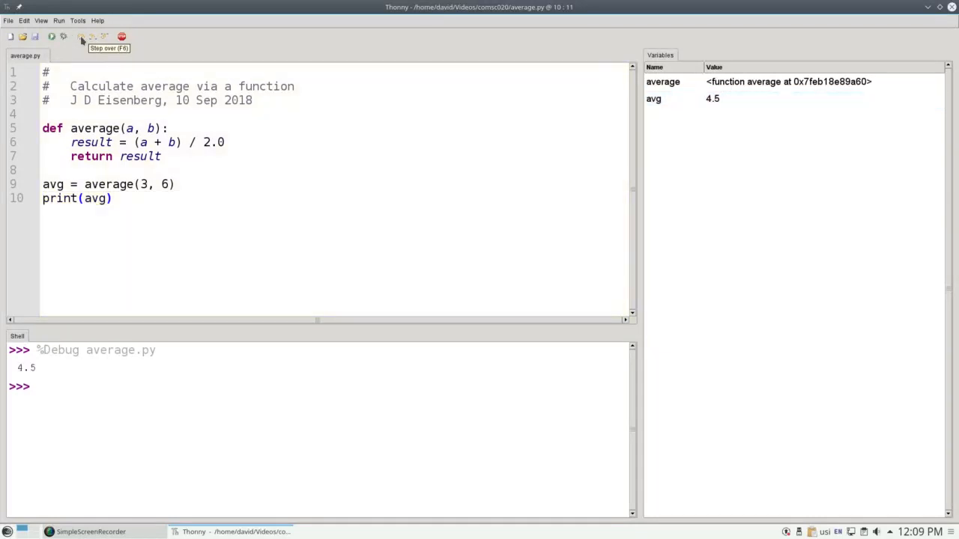